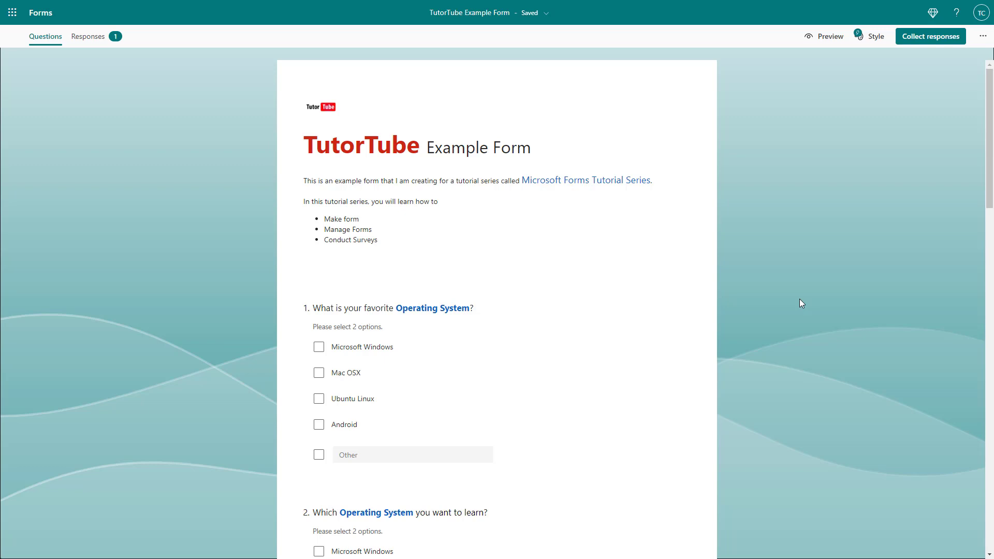
mouse_move(106, 44)
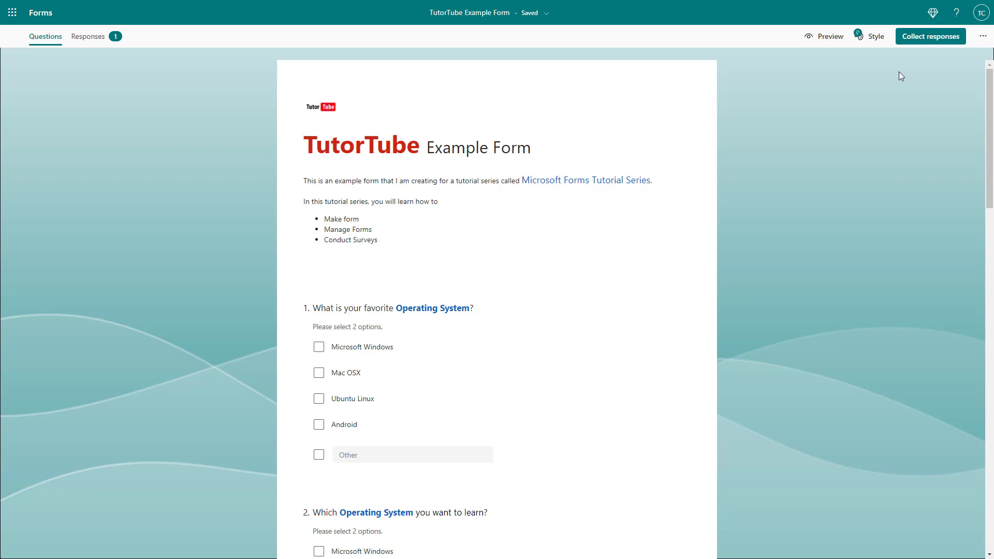
mouse_move(915, 70)
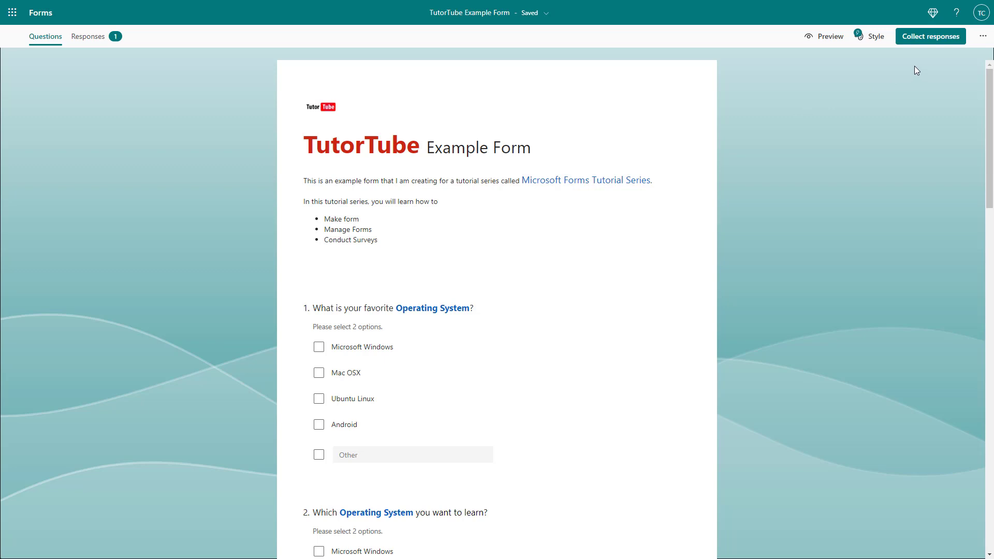
mouse_move(982, 35)
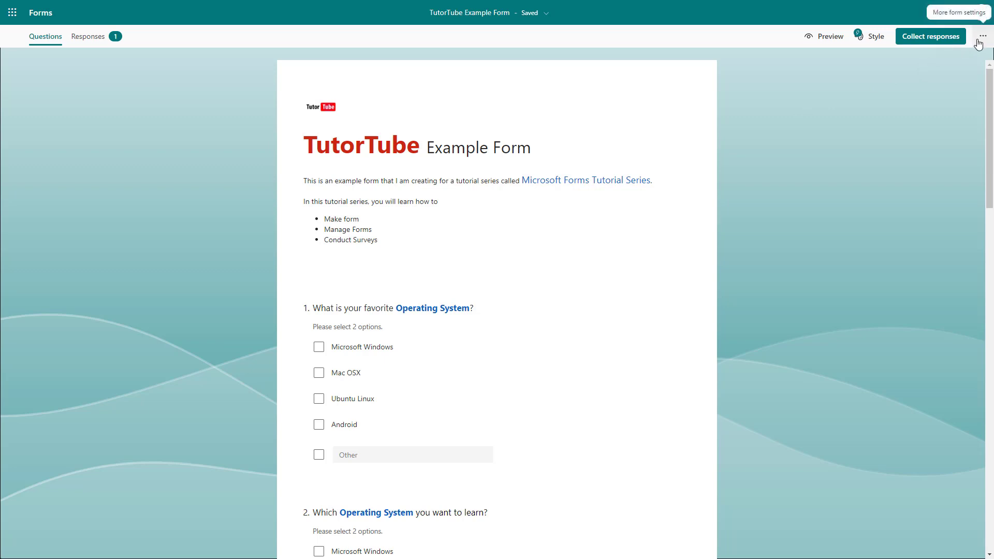
In the TutorTube form's Settings, tick 'Get email notification of each response'.
left_click(983, 36)
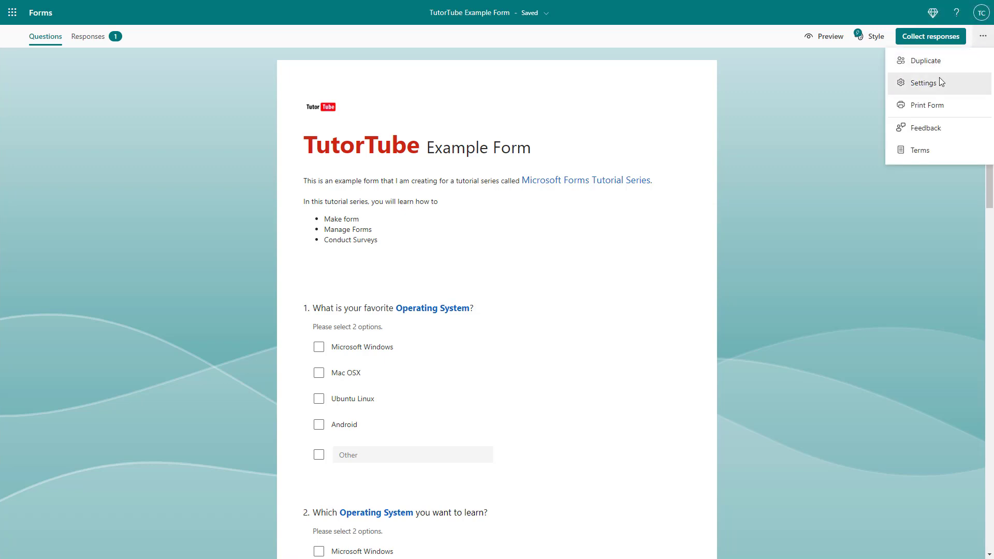
left_click(922, 83)
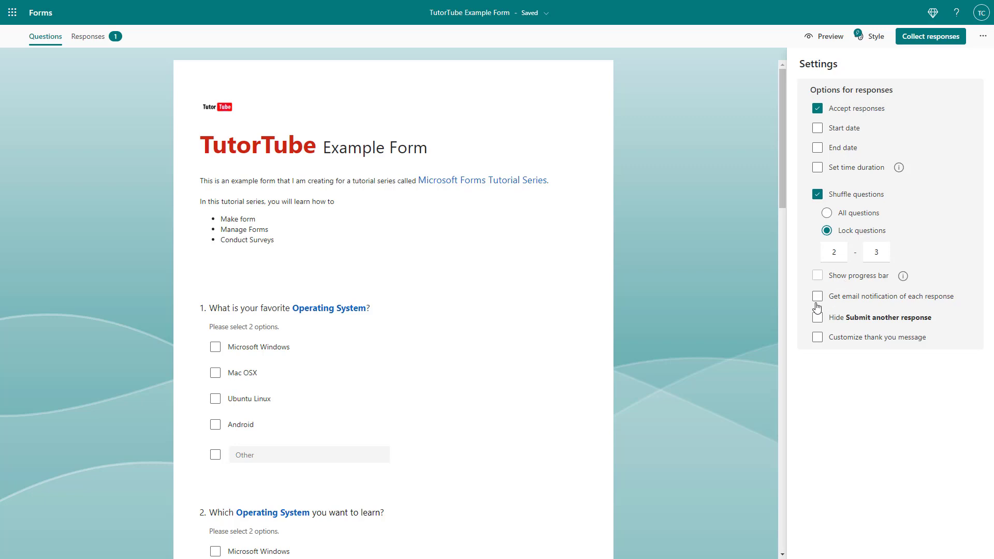
left_click(817, 296)
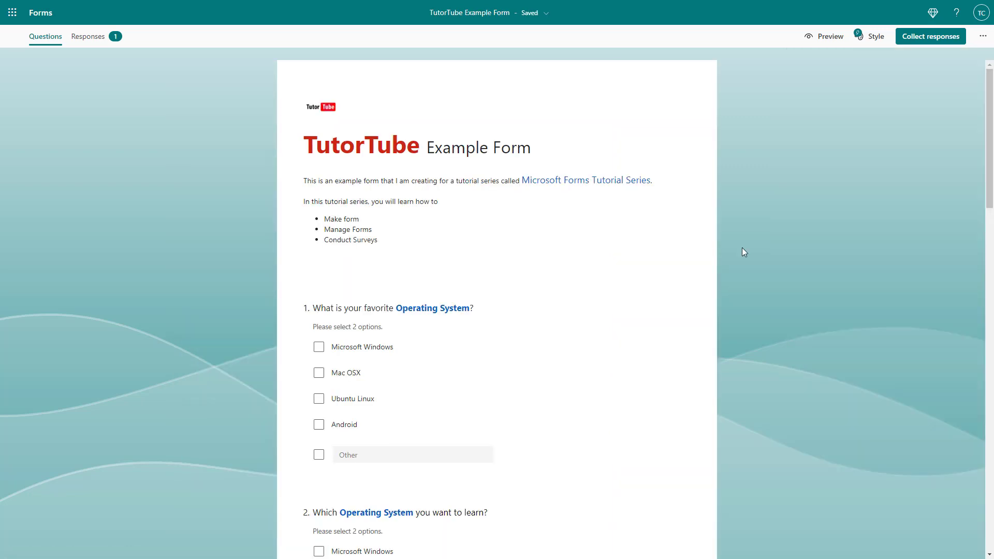
Preview the TutorTube form, answer Mac OSX for question 2, and submit a test response.
left_click(823, 36)
type("ghfjghj")
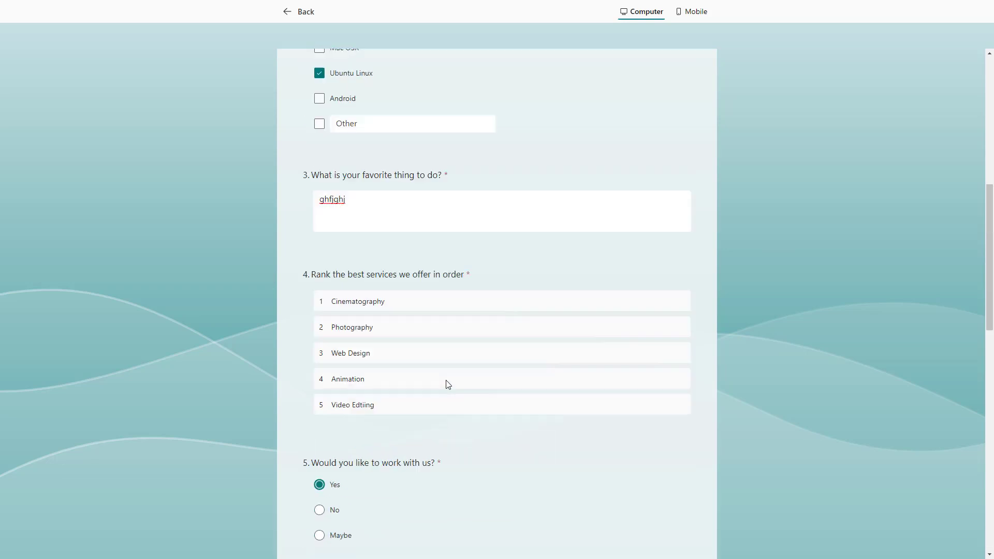
left_click(318, 285)
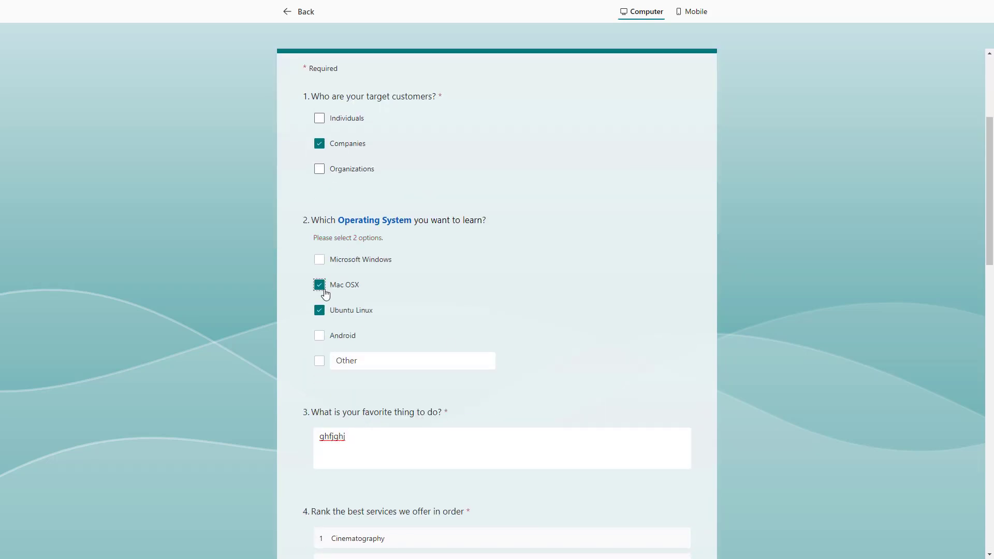
scroll("down", 3)
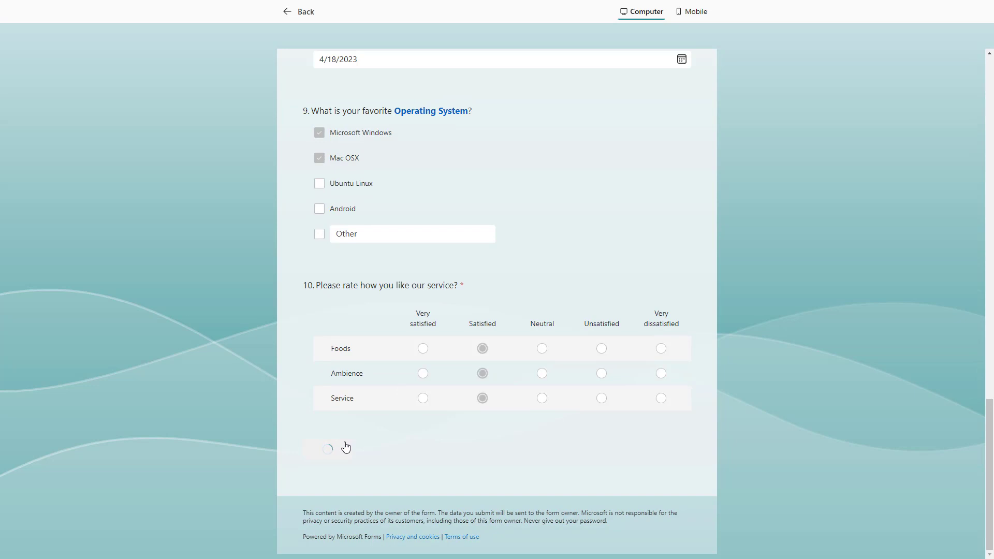
left_click(327, 448)
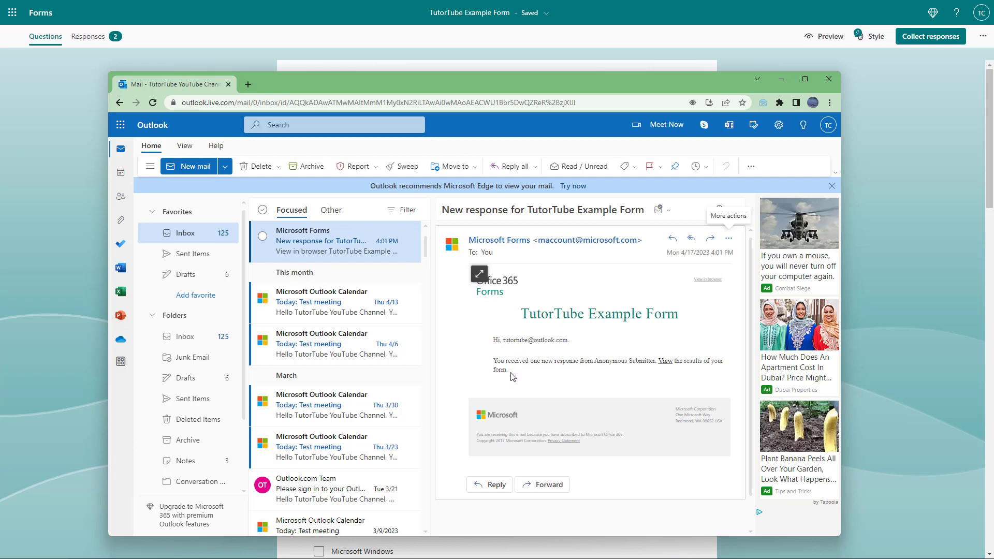
mouse_move(618, 360)
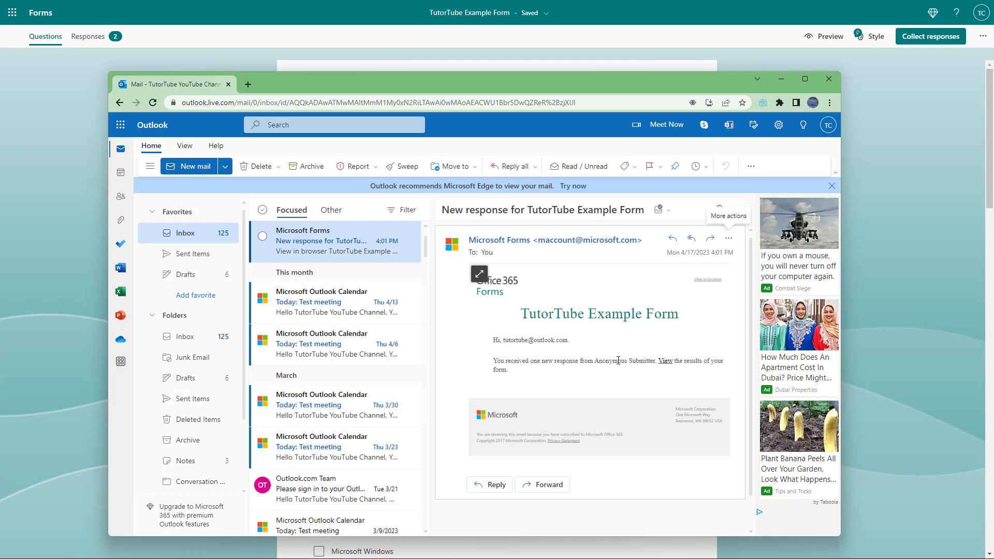
mouse_move(478, 276)
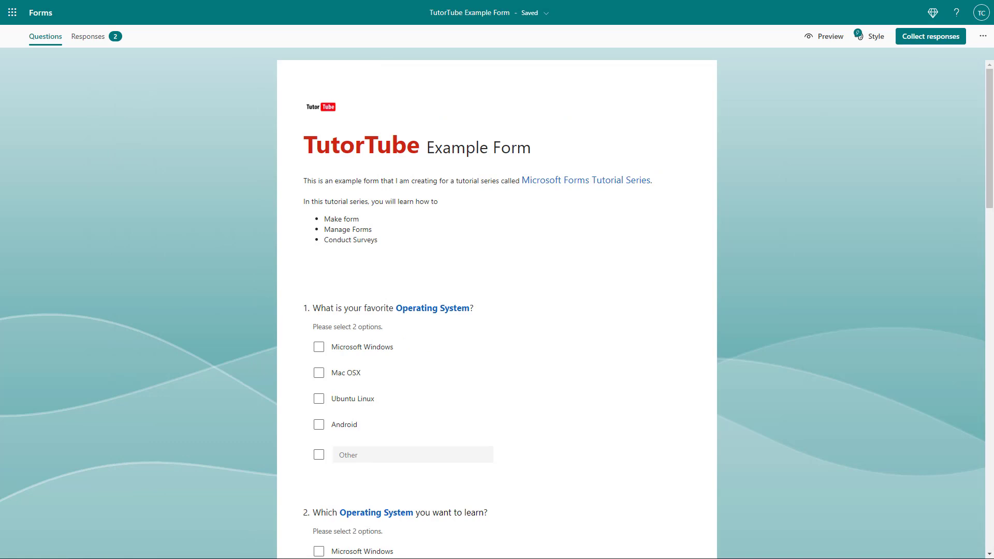
In the TutorTube form's Settings, untick 'Get email notification of each response'.
left_click(980, 36)
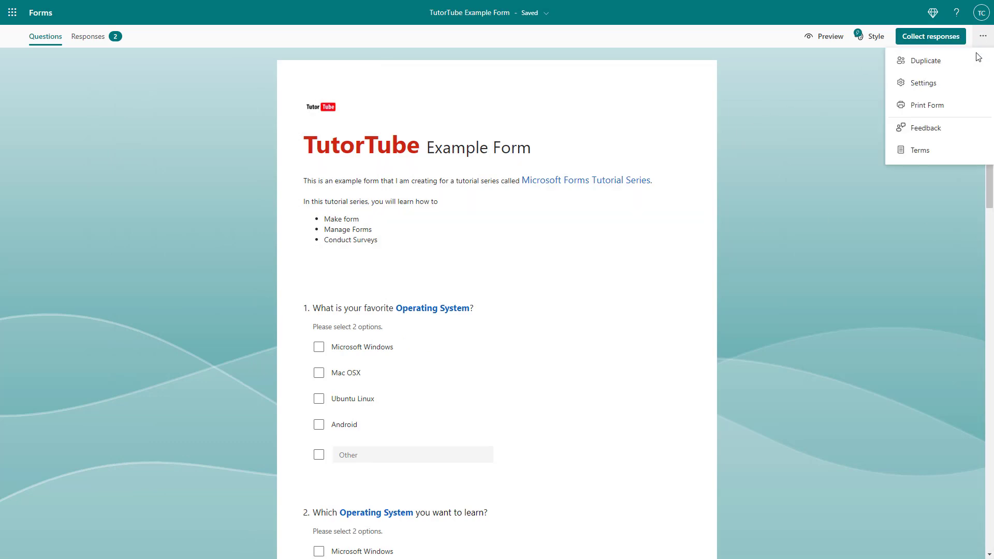
left_click(923, 83)
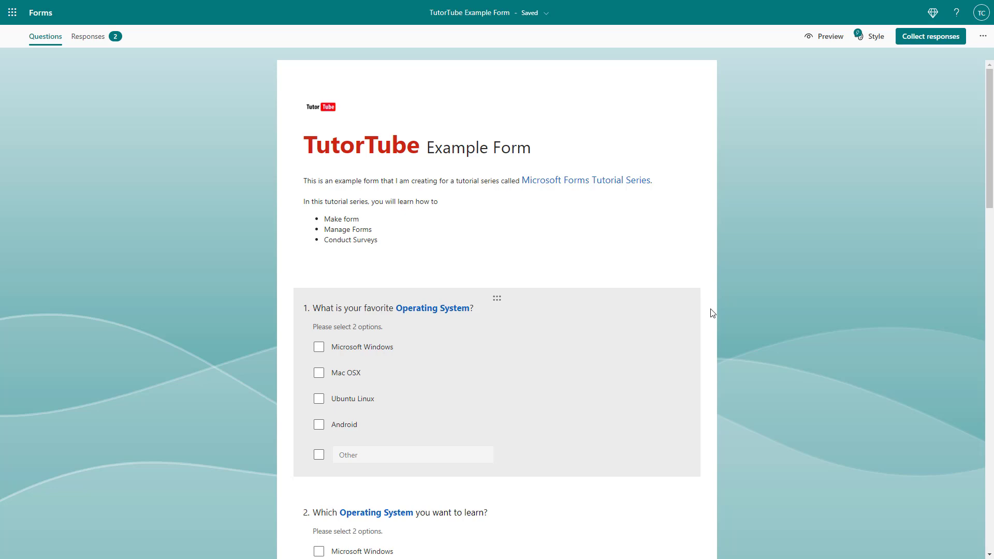
left_click(984, 36)
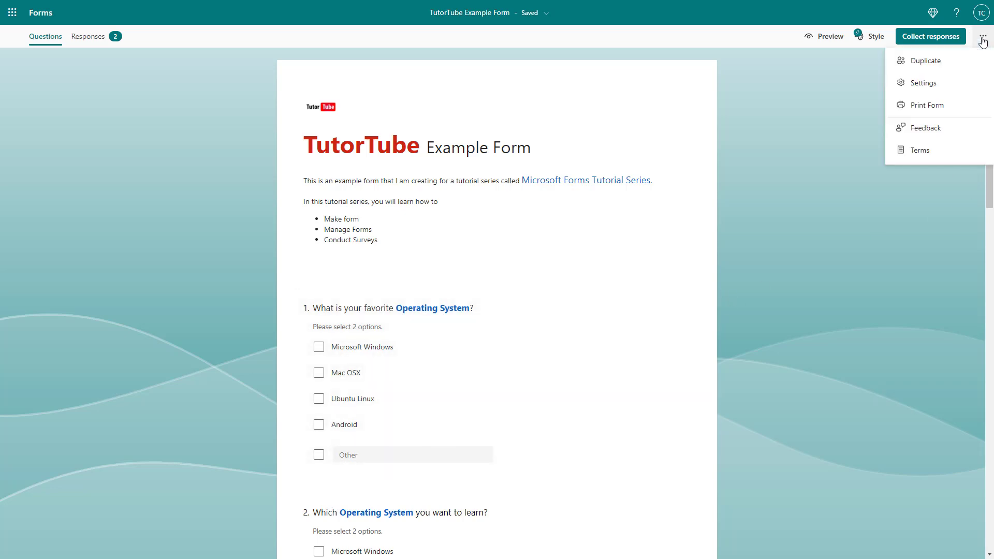
mouse_move(936, 87)
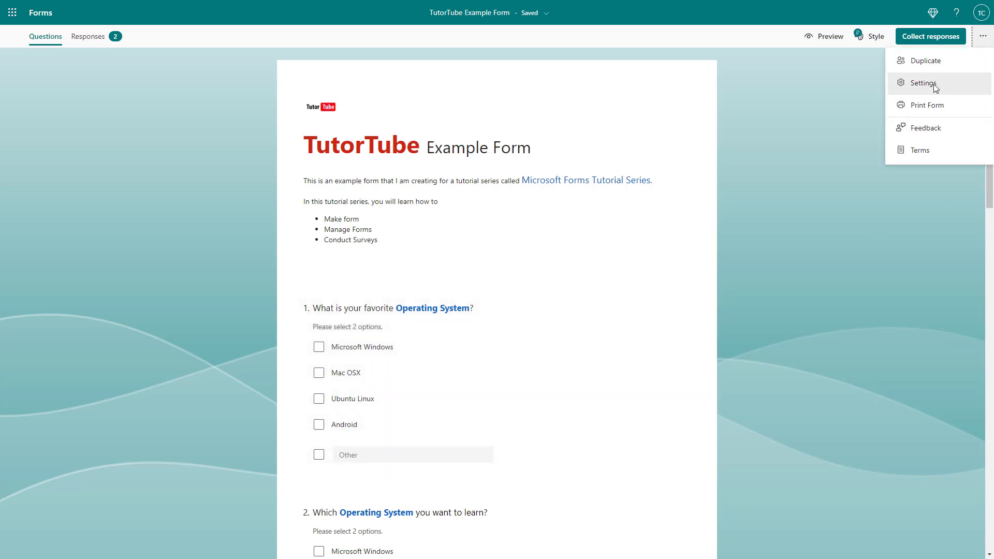
left_click(923, 83)
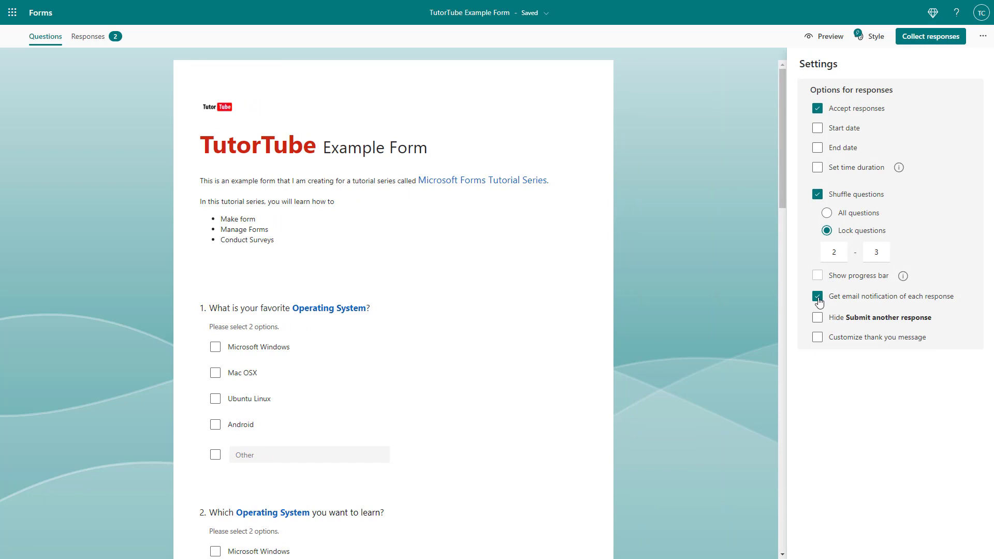
left_click(817, 296)
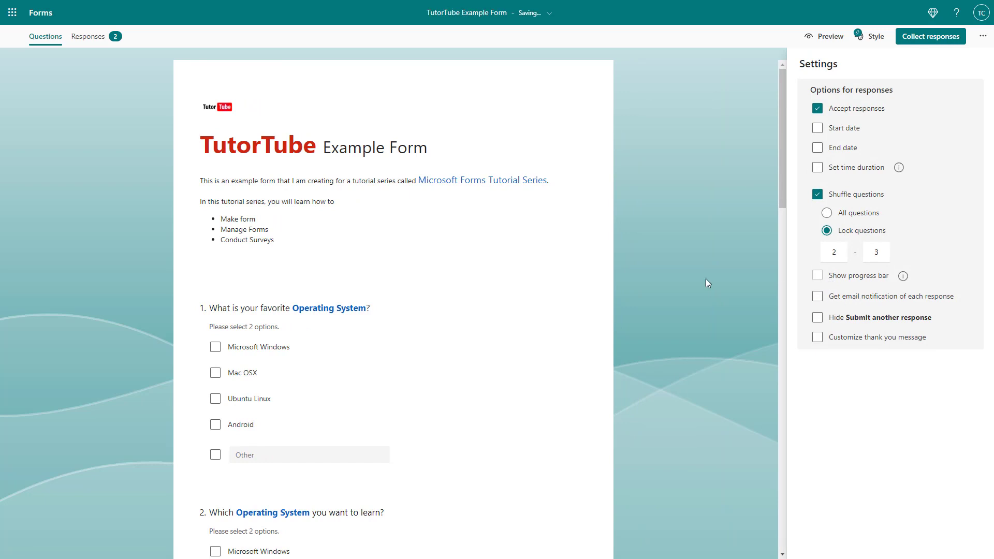